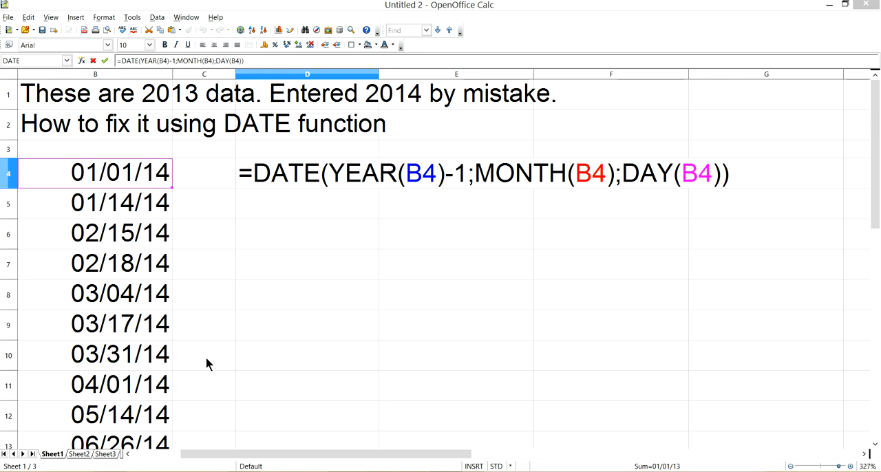
mouse_move(461, 16)
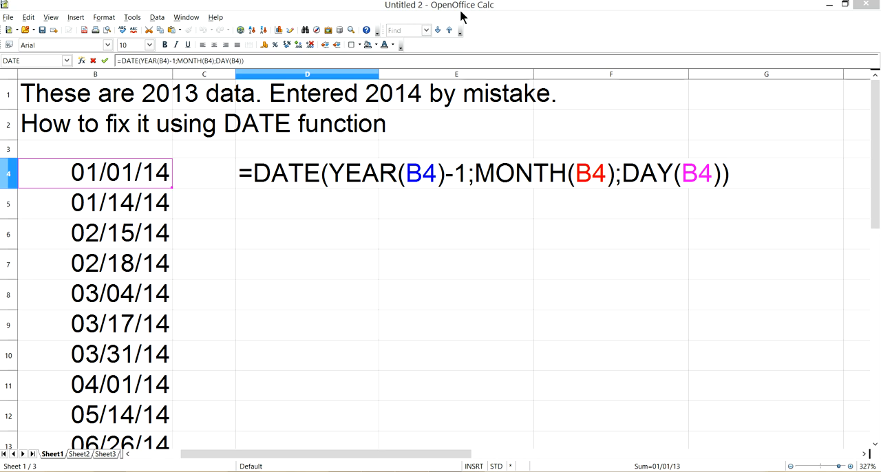
mouse_move(127, 361)
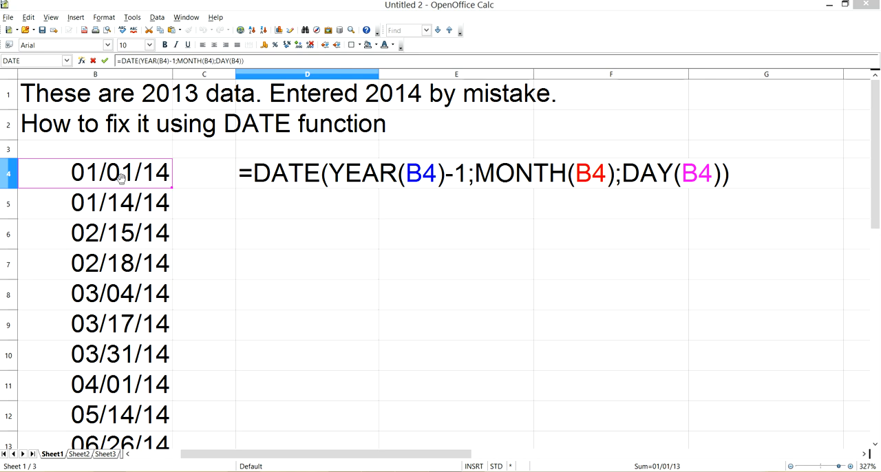
mouse_move(151, 178)
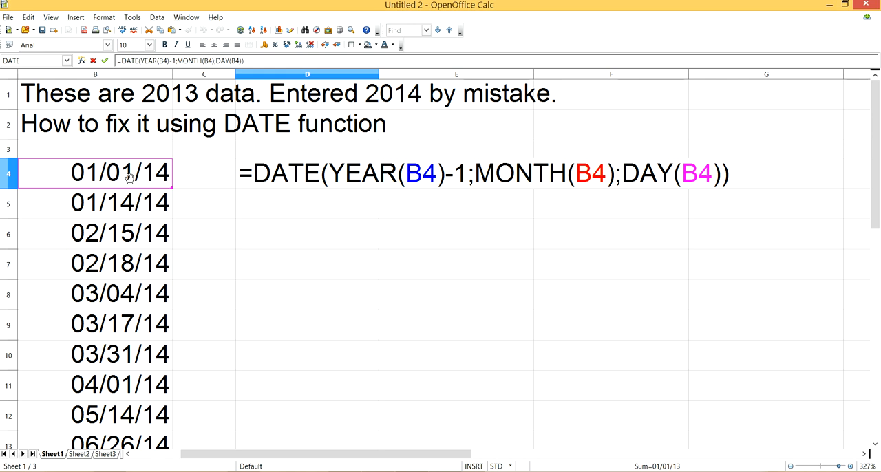
mouse_move(434, 198)
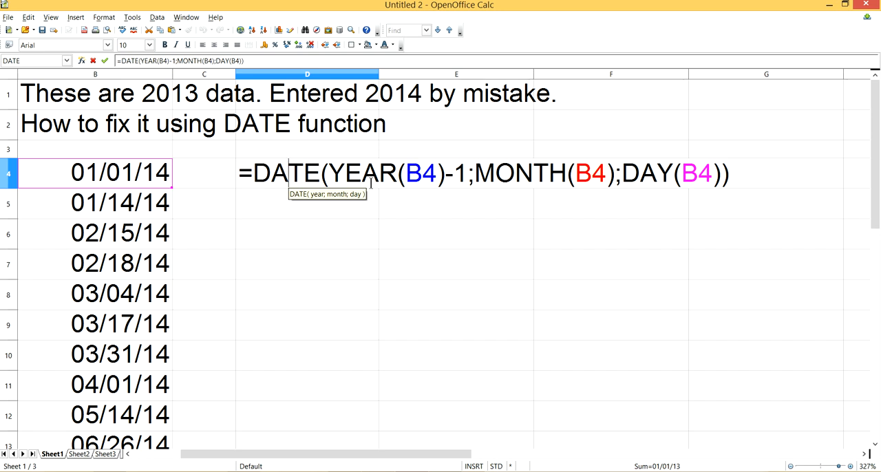
mouse_move(95, 179)
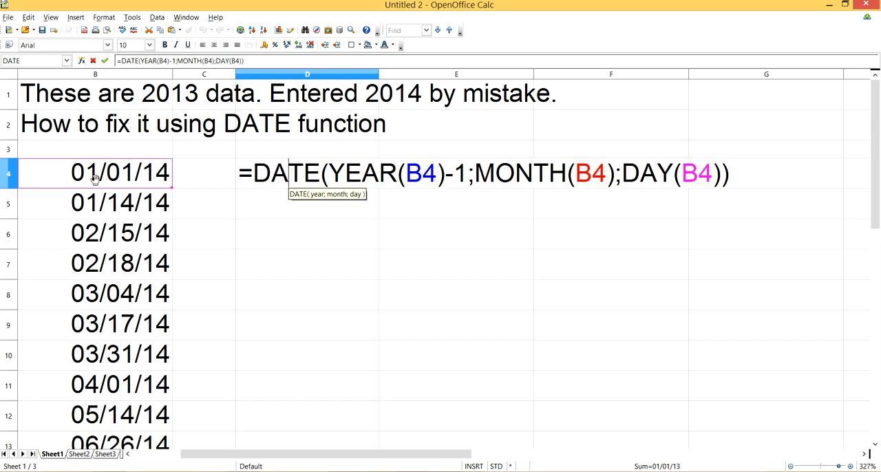
mouse_move(220, 206)
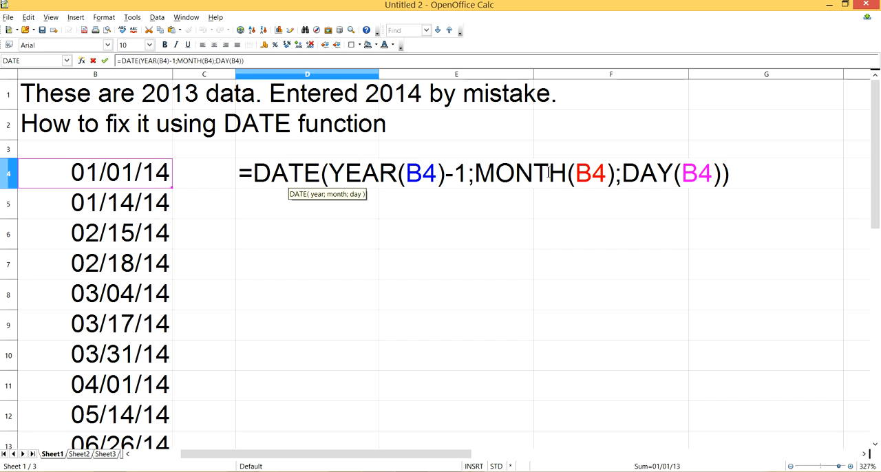
mouse_move(103, 157)
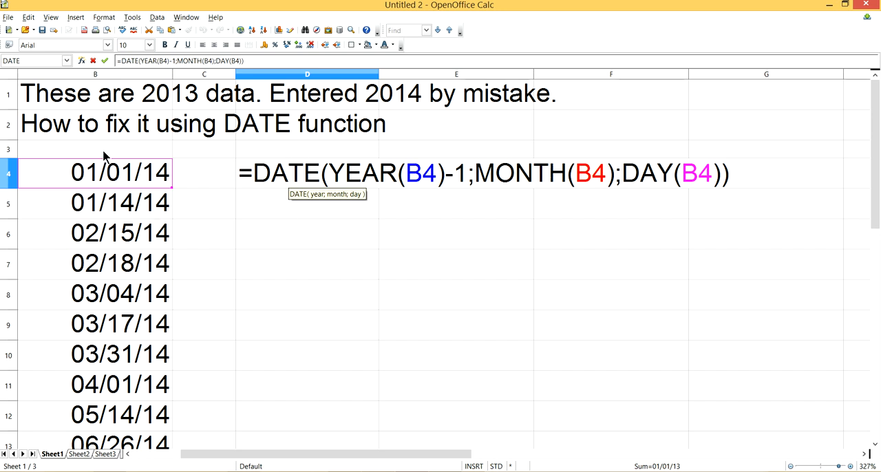
mouse_move(168, 172)
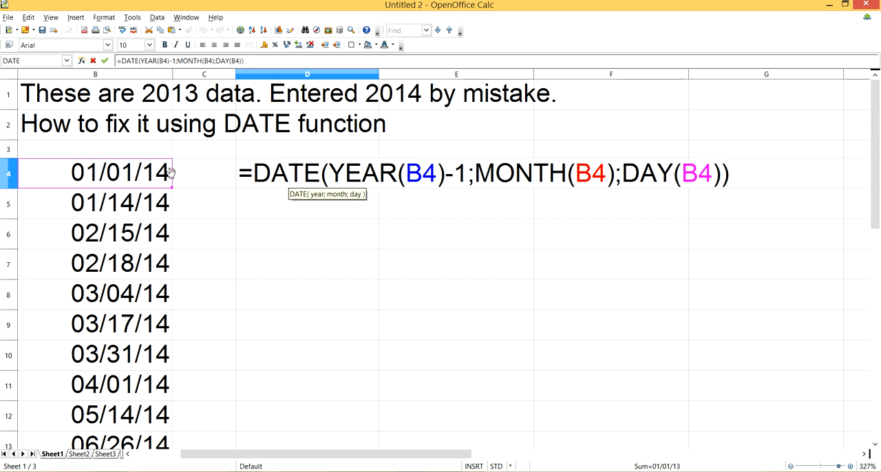
mouse_move(262, 103)
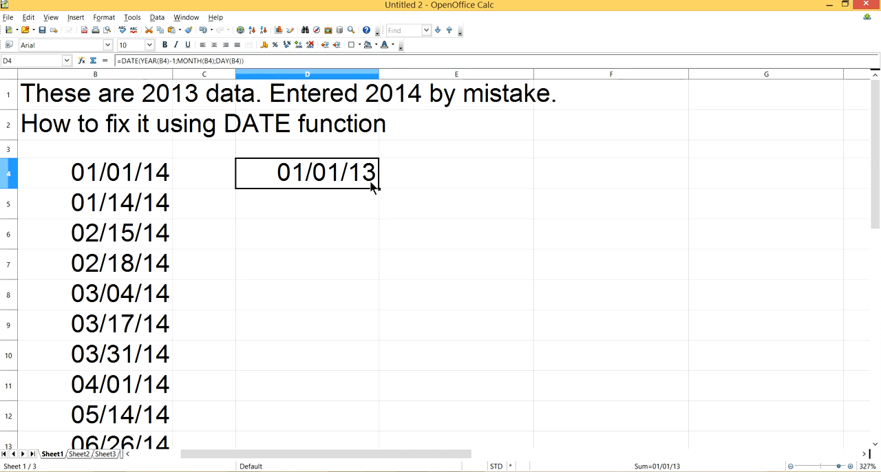
mouse_move(377, 188)
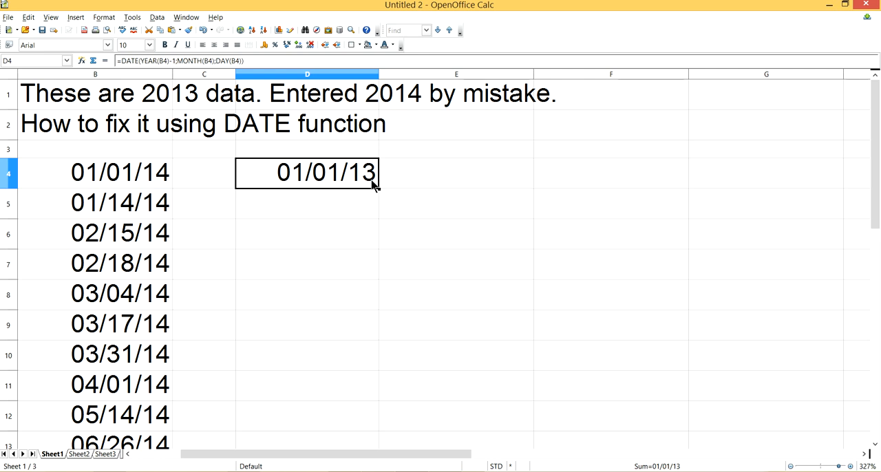
Step: Copy the DATE formula in D4 and fill it down through row 13
right_click(325, 174)
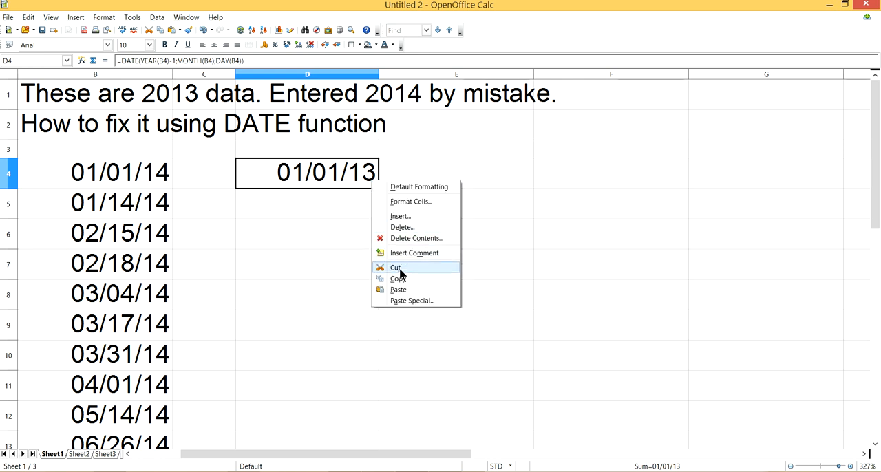
left_click(388, 273)
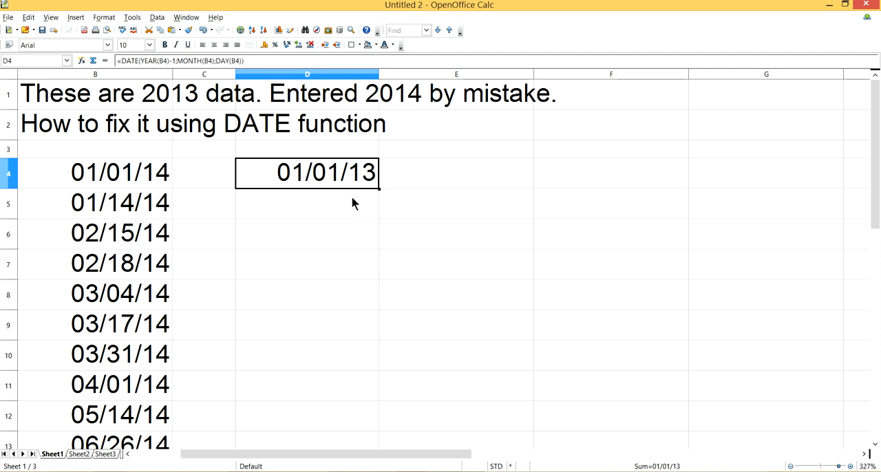
left_click_drag(306, 202, 306, 443)
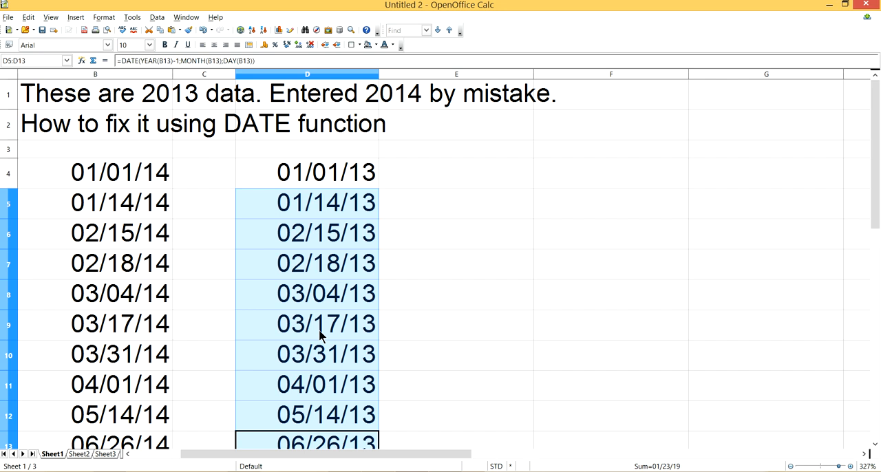
mouse_move(444, 305)
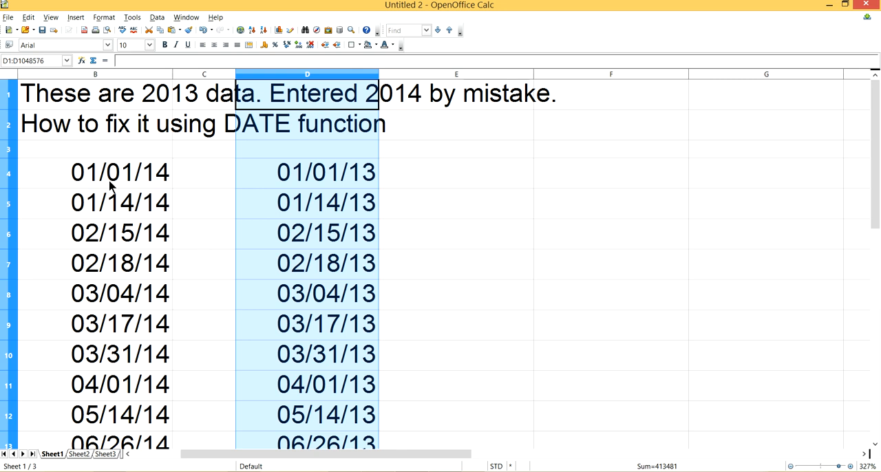
mouse_move(423, 287)
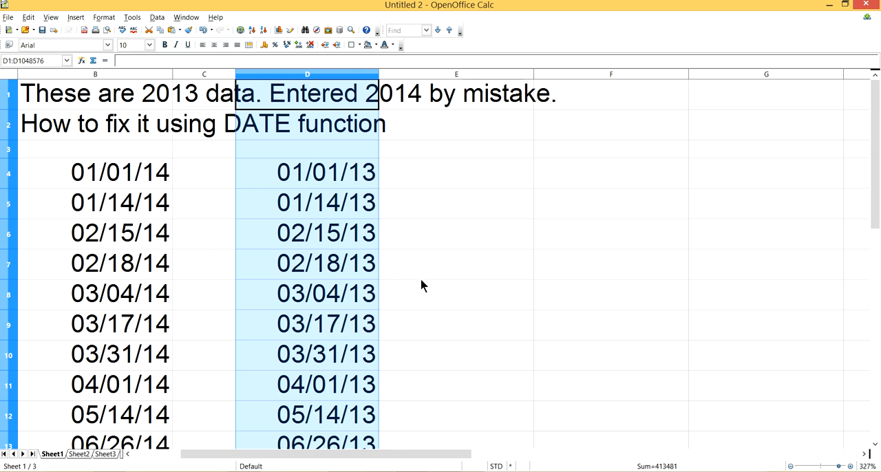
mouse_move(223, 326)
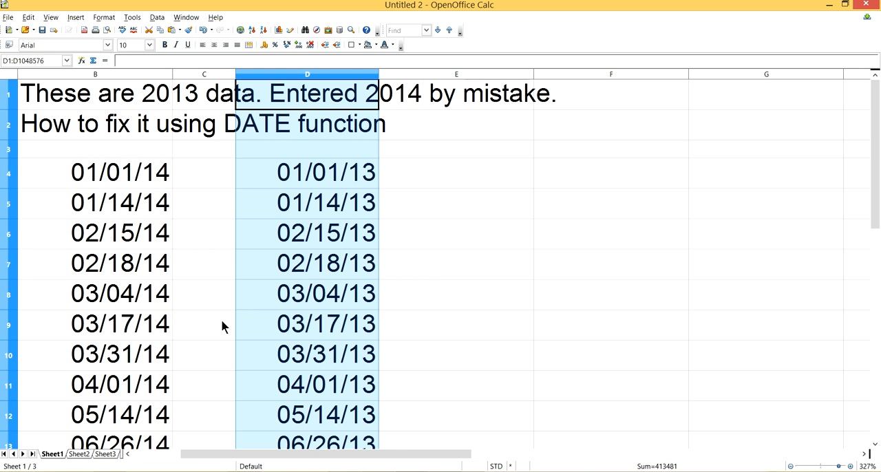
mouse_move(476, 81)
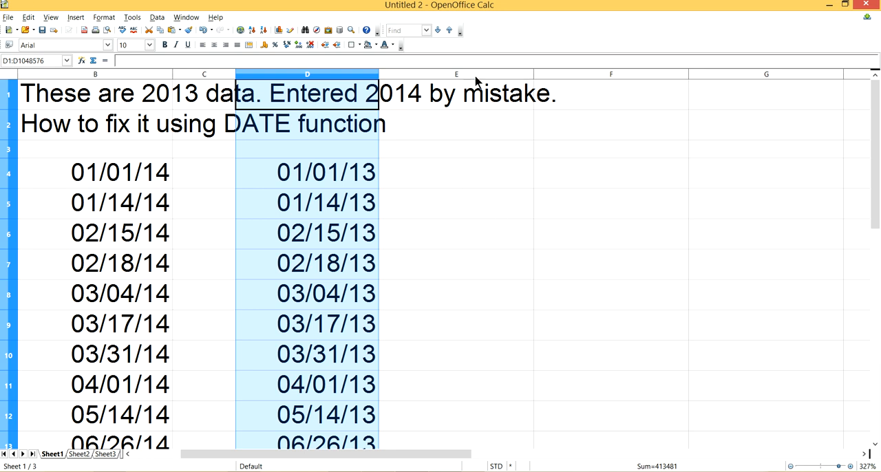
Step: Review column E's cell format, leaving the General number format in place
left_click(456, 74)
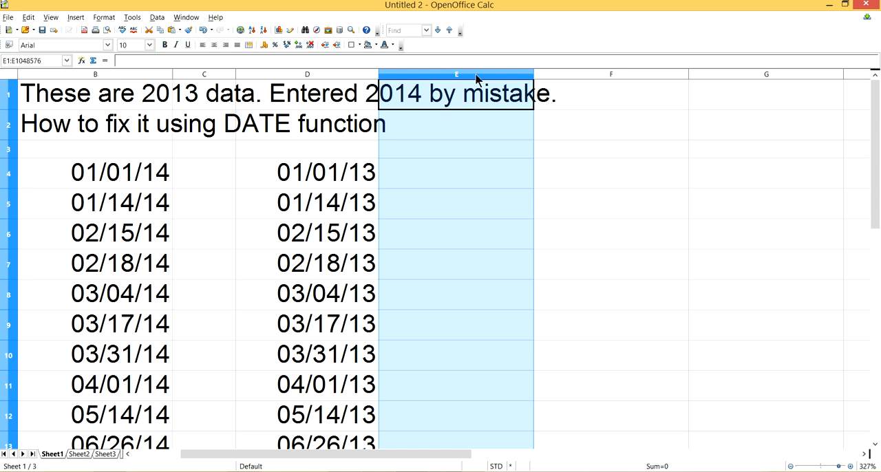
right_click(457, 75)
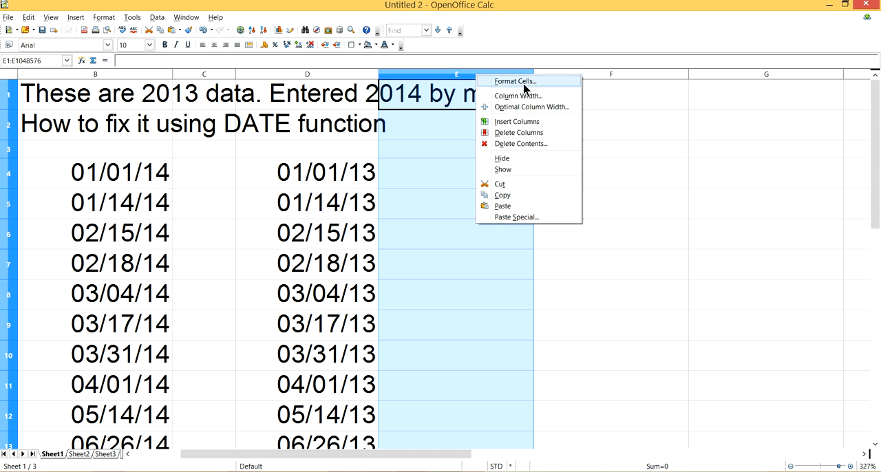
left_click(515, 81)
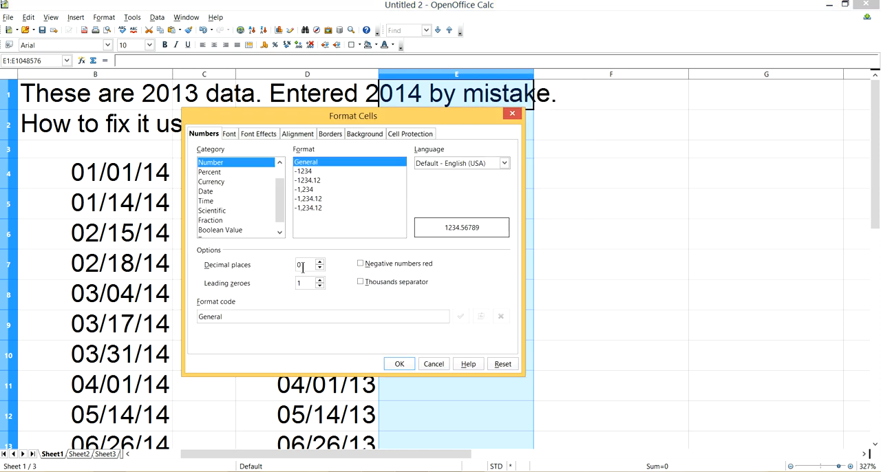
left_click(205, 191)
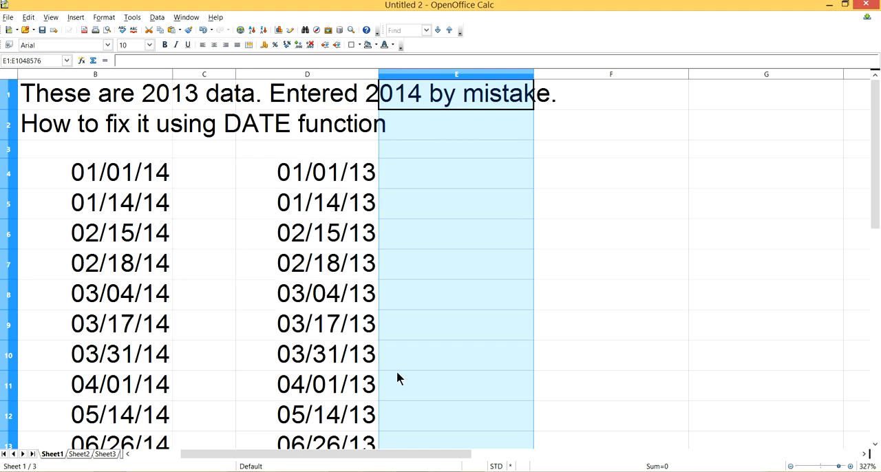
left_click(307, 172)
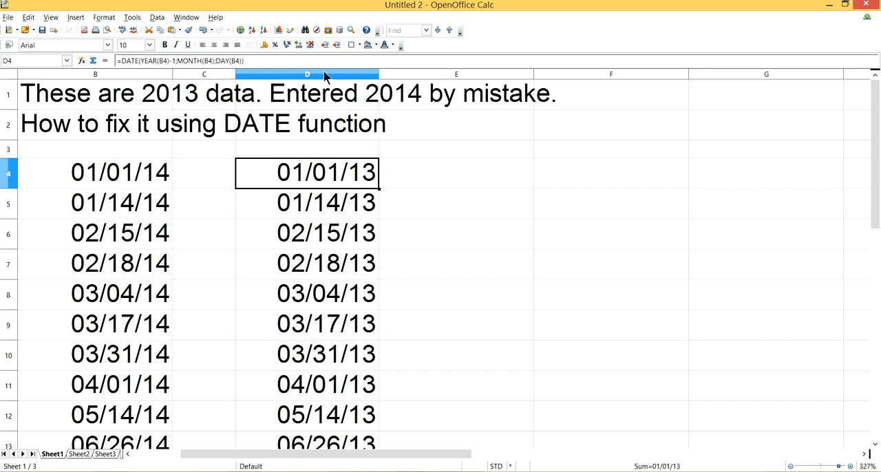
Step: Paste column D's 2013 dates into column E as plain values via Paste Special
right_click(307, 75)
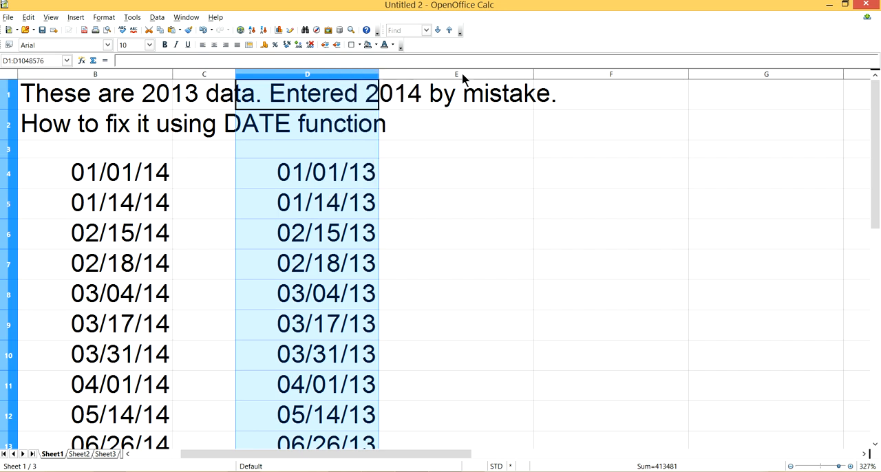
left_click(458, 74)
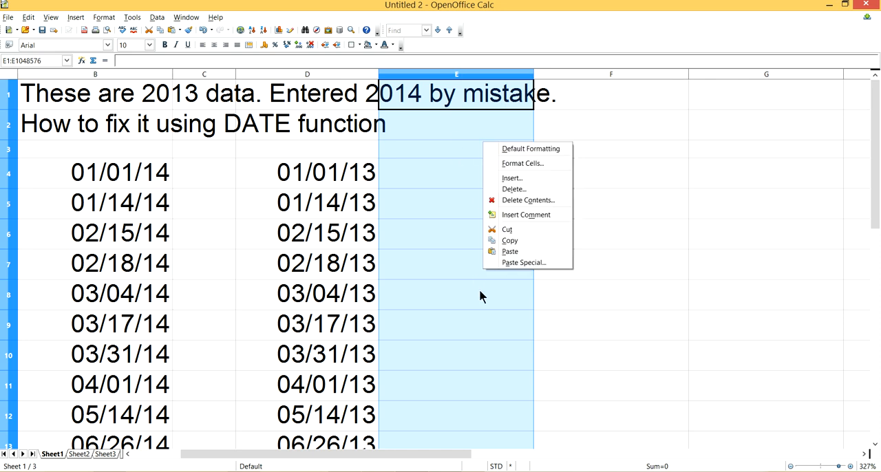
mouse_move(523, 261)
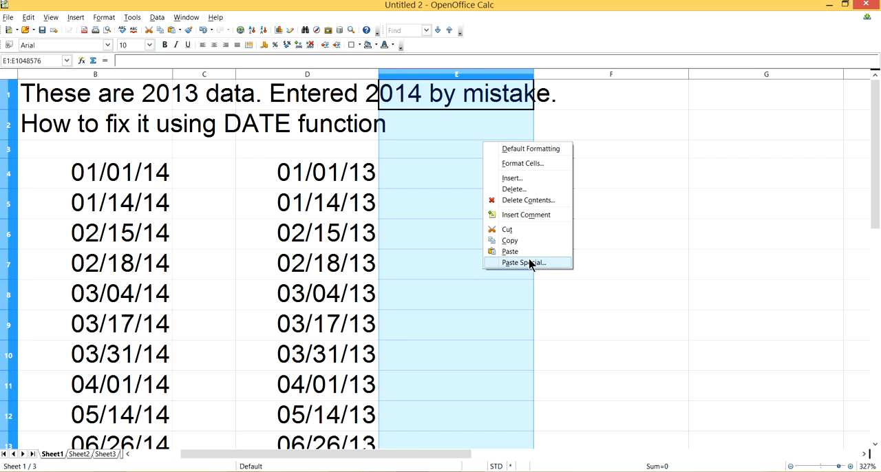
left_click(523, 263)
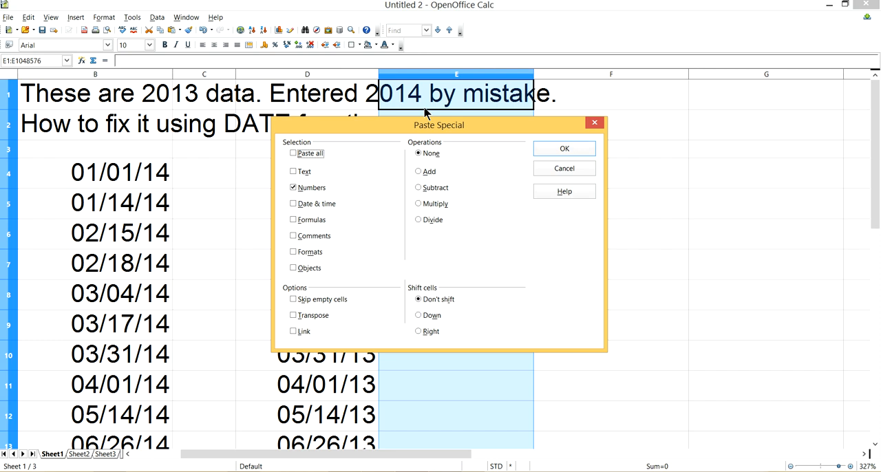
mouse_move(565, 168)
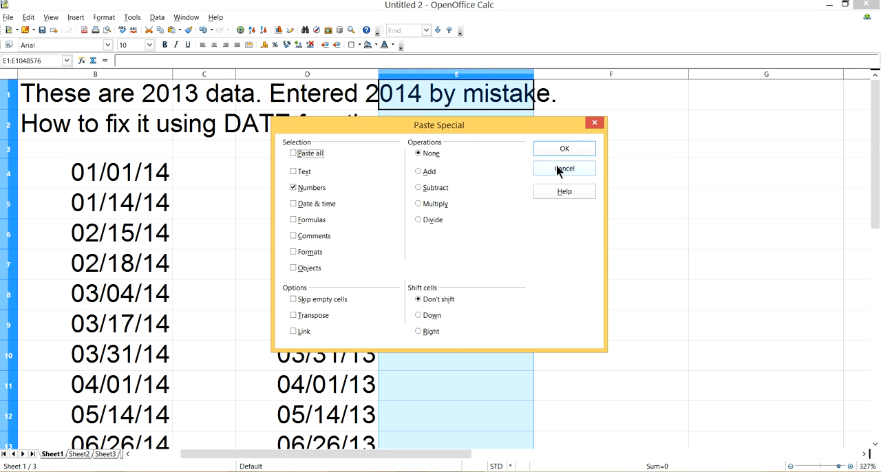
left_click(565, 148)
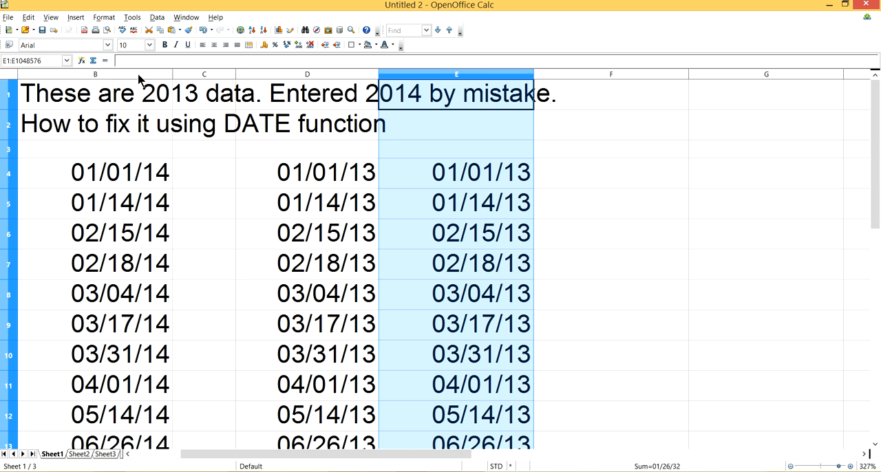
Step: Select column B holding the original 2014 dates
left_click(95, 74)
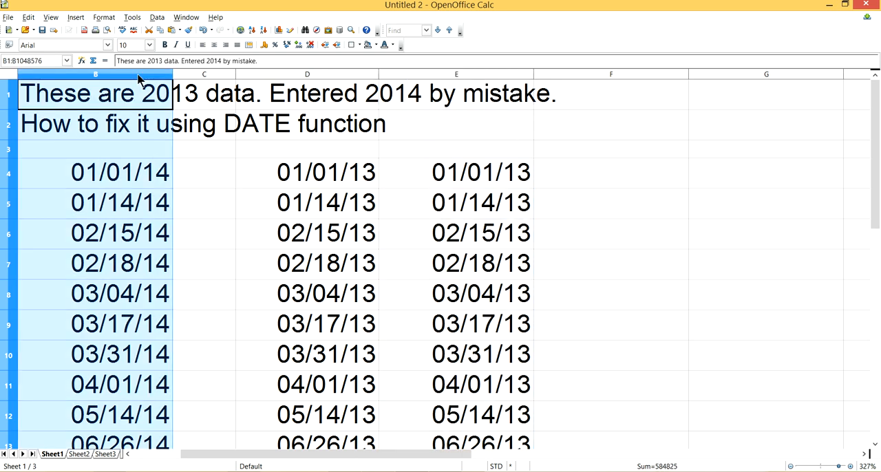
mouse_move(127, 144)
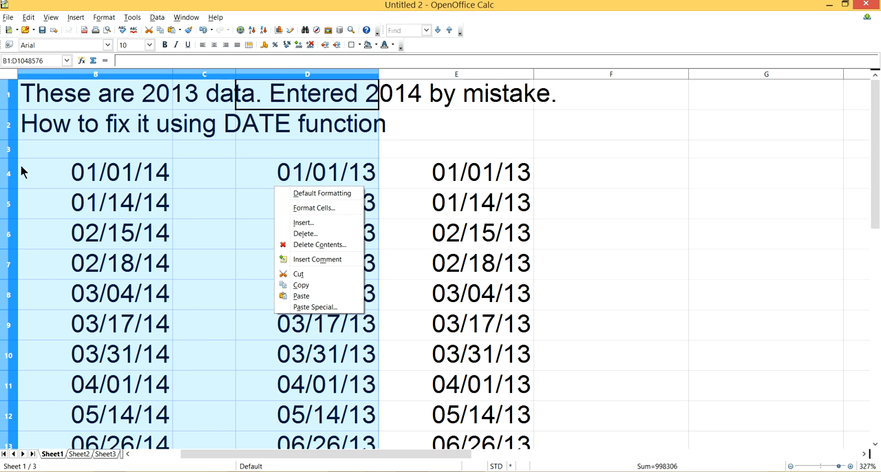
mouse_move(314, 307)
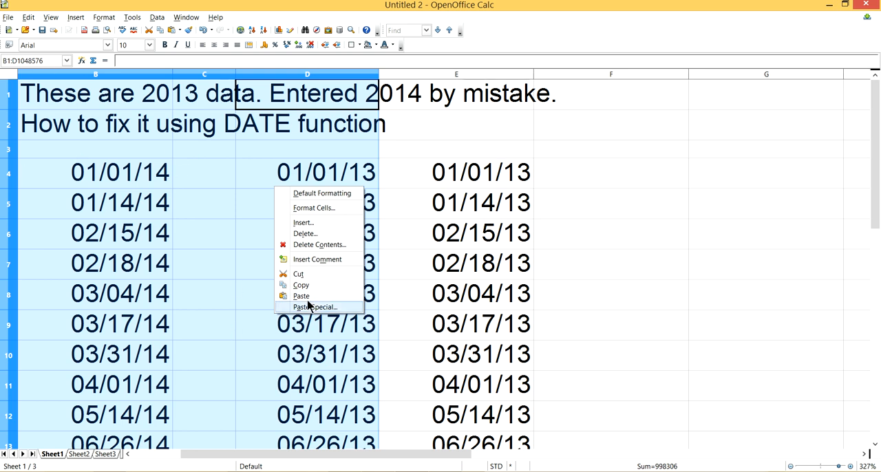
mouse_move(309, 234)
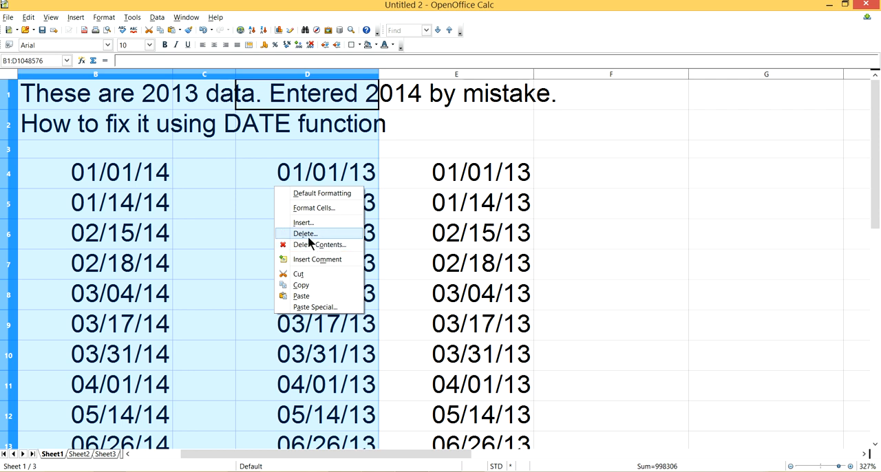